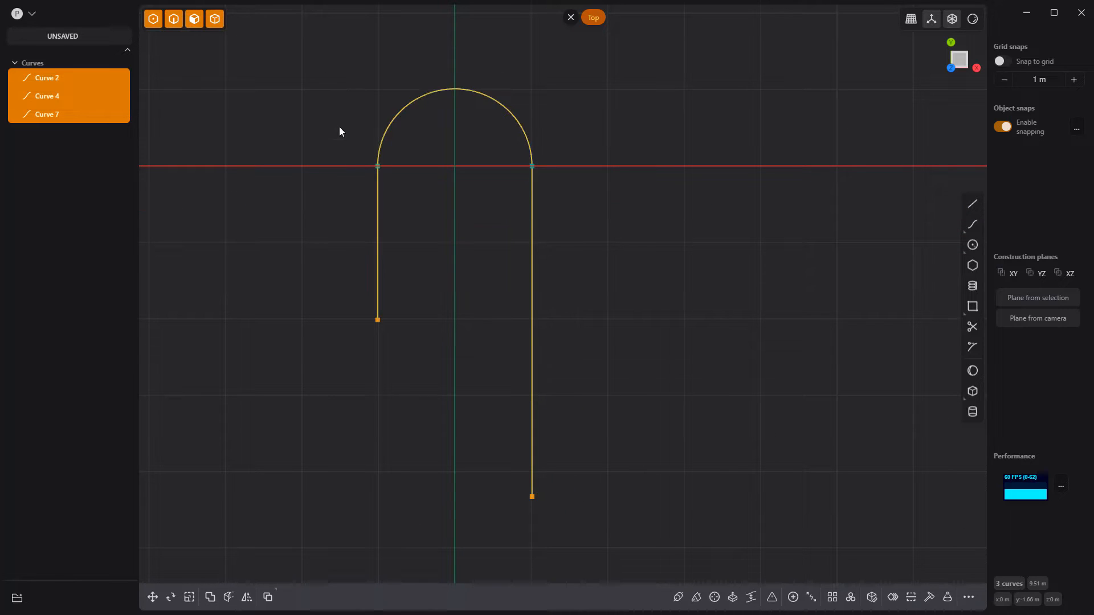
Join Curve 2, 4 and 7 into one U-shaped hairpin curve with J.
key(j)
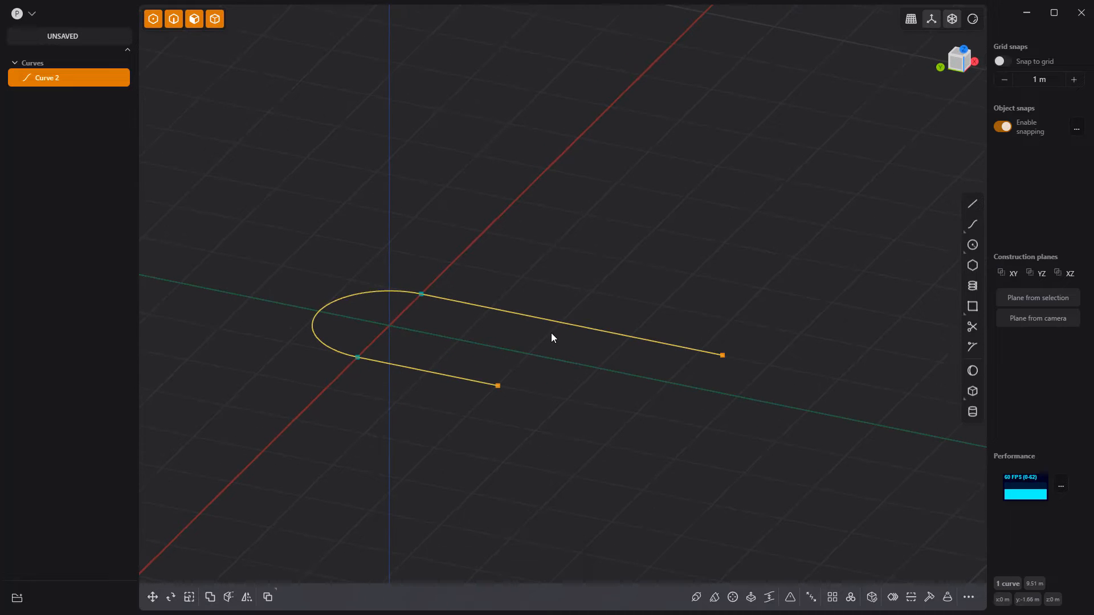
Extrude the hairpin into a wall sheet, round the open end, and thicken it into a solid.
key(e)
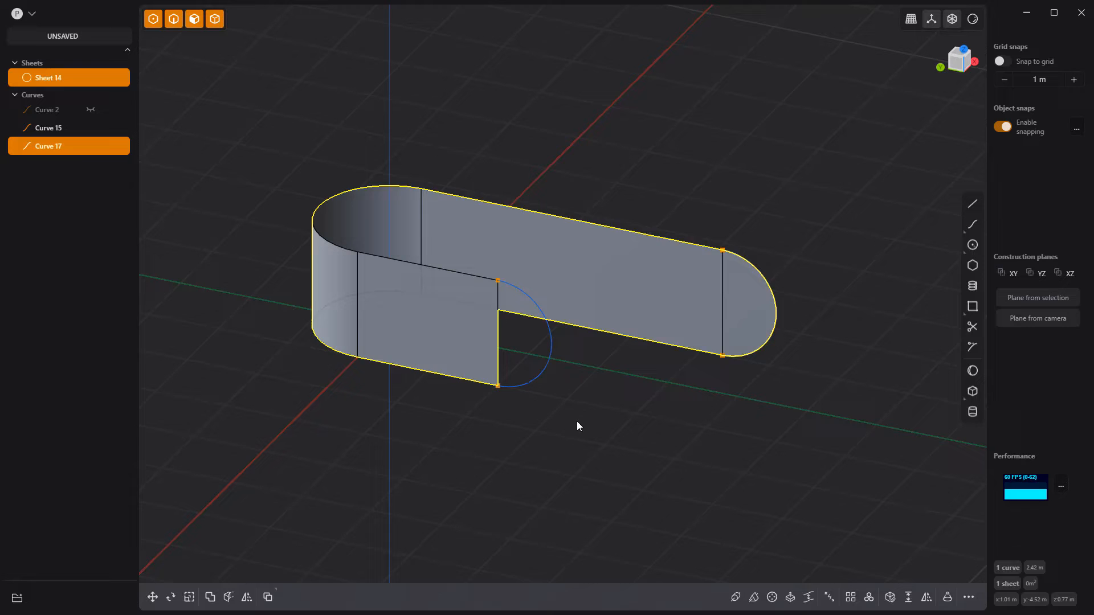
click(49, 128)
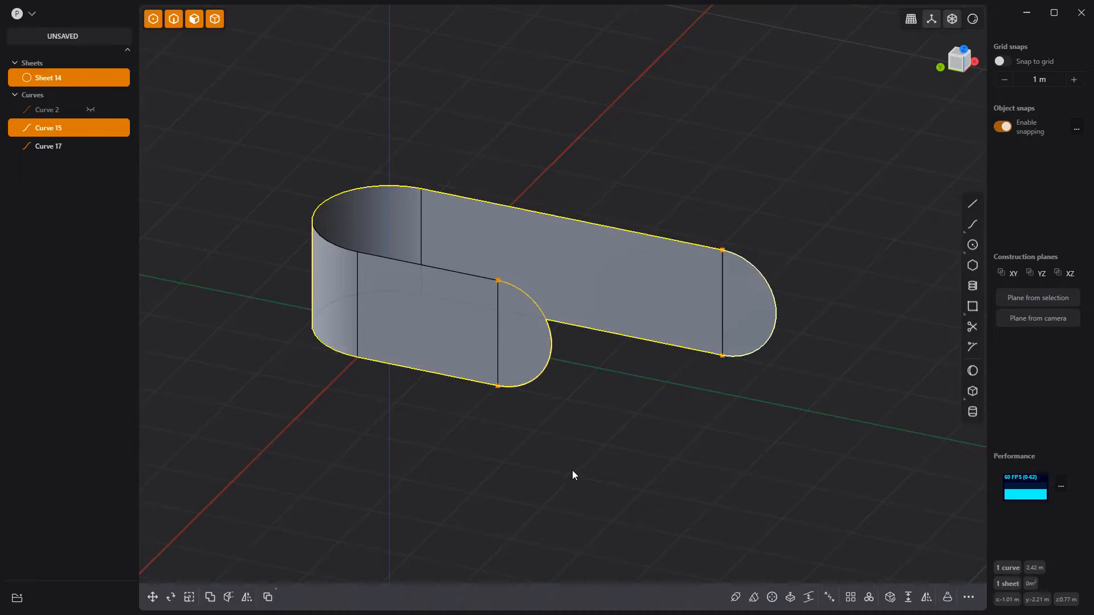
click(908, 597)
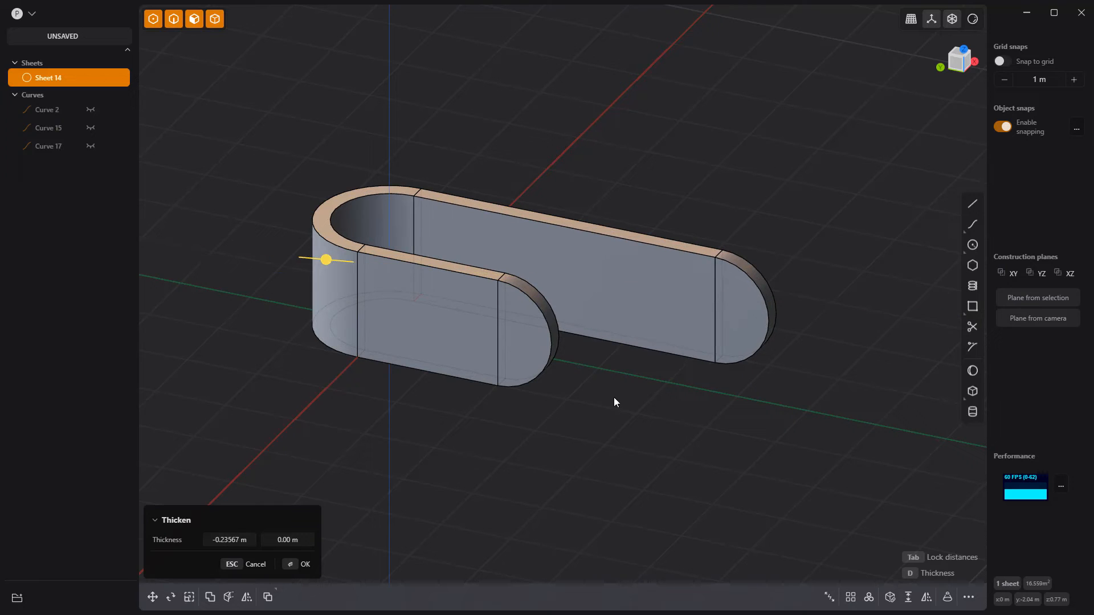
click(305, 564)
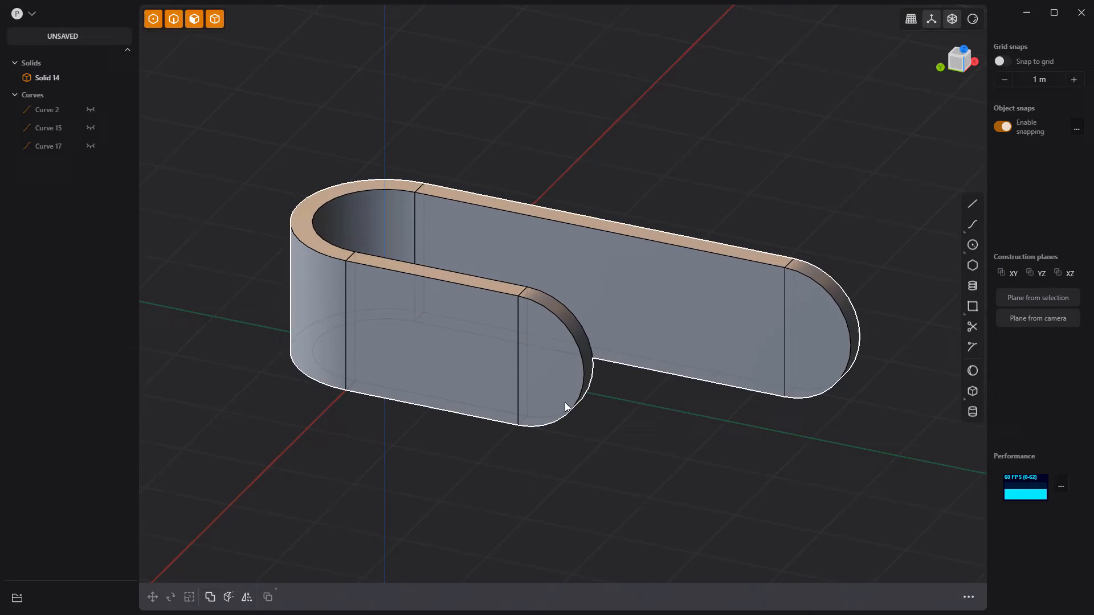
Run Delete Redundant Topology to remove the seam edges from the solid.
text(red)
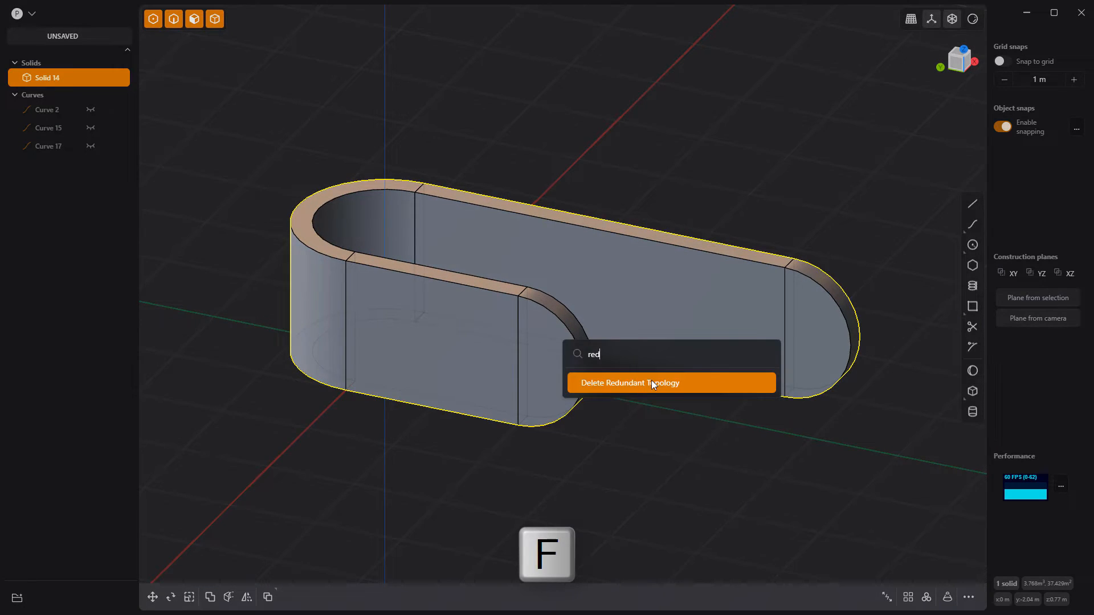
click(629, 383)
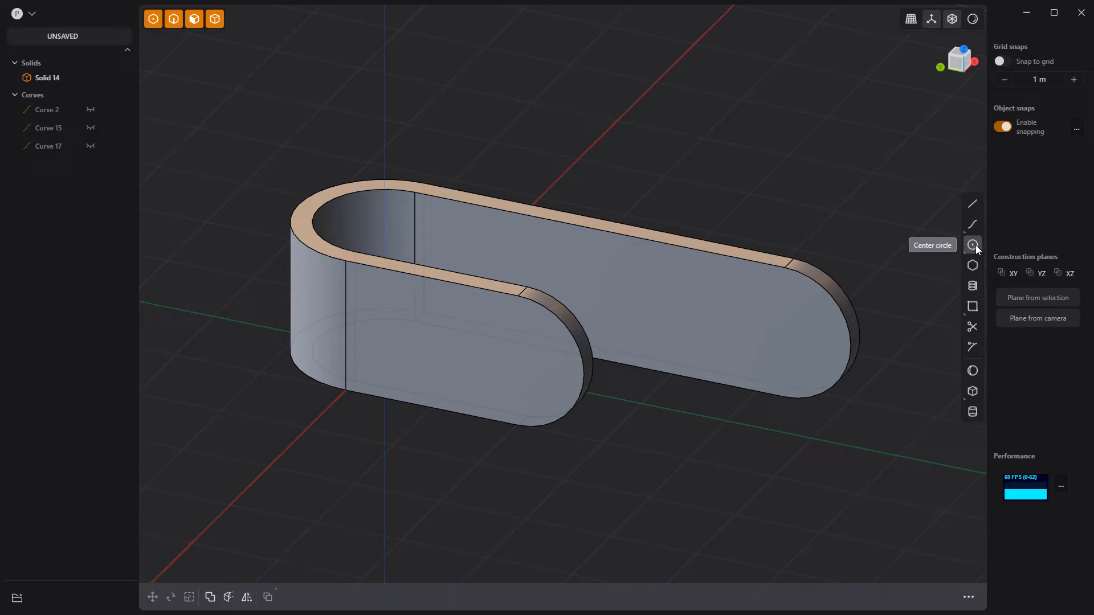
Draw center circles on both rounded ends and extrude them as a Difference through the solid.
click(972, 244)
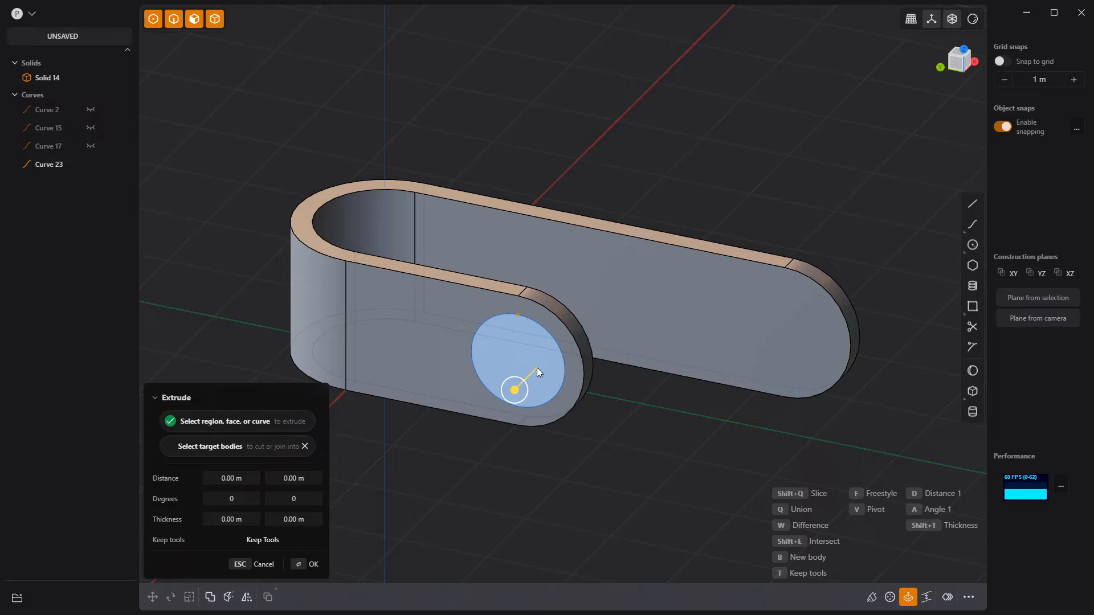
key(shift+d)
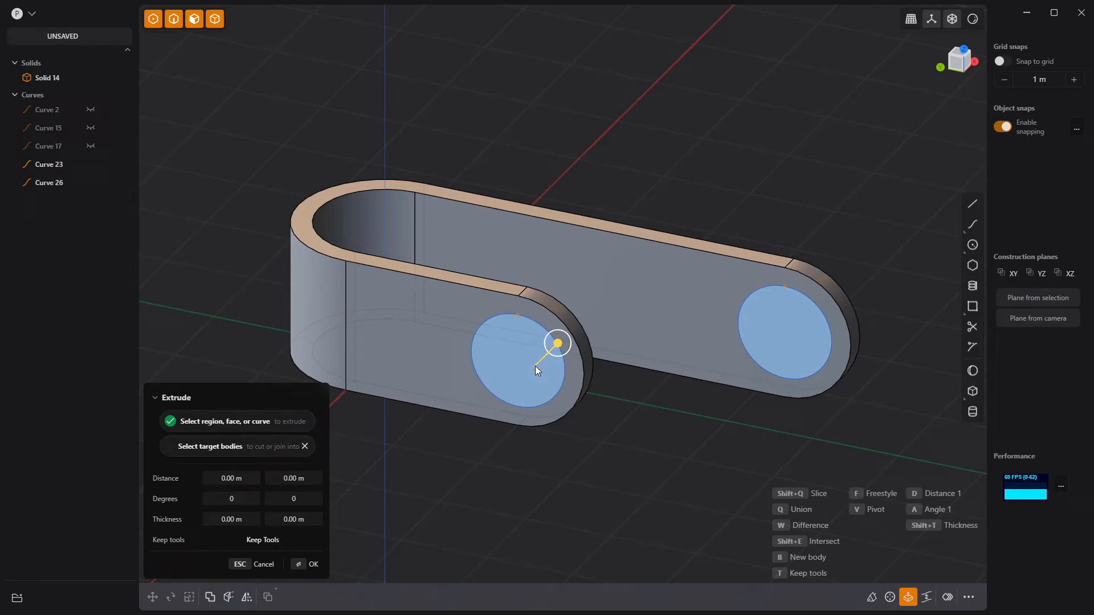
drag(557, 343, 596, 303)
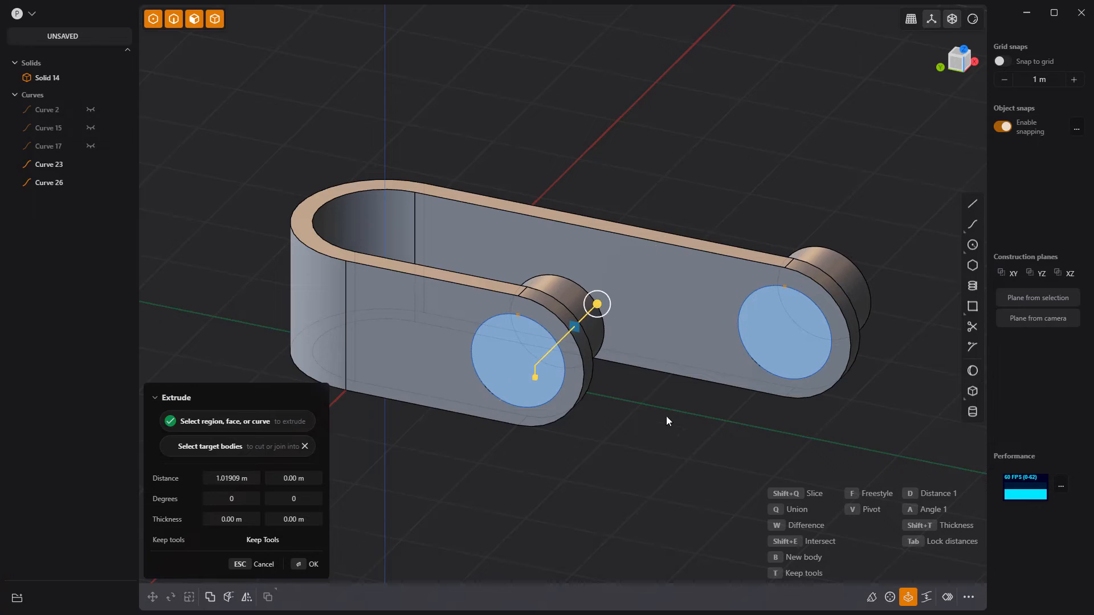
click(310, 564)
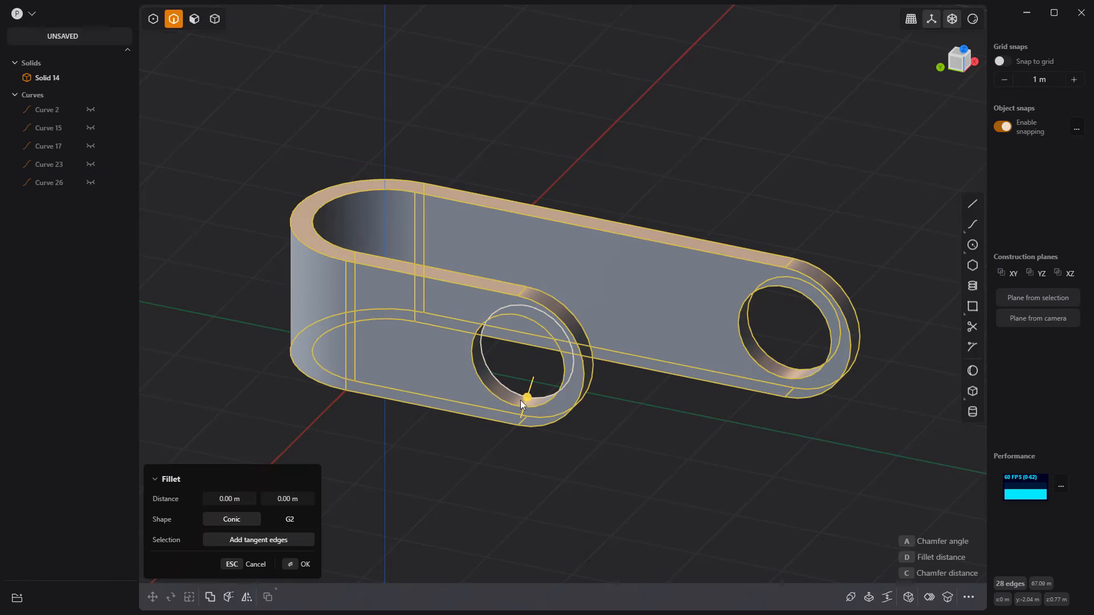
Fillet all outer and hole edges to about 0.026 m.
drag(527, 404, 526, 395)
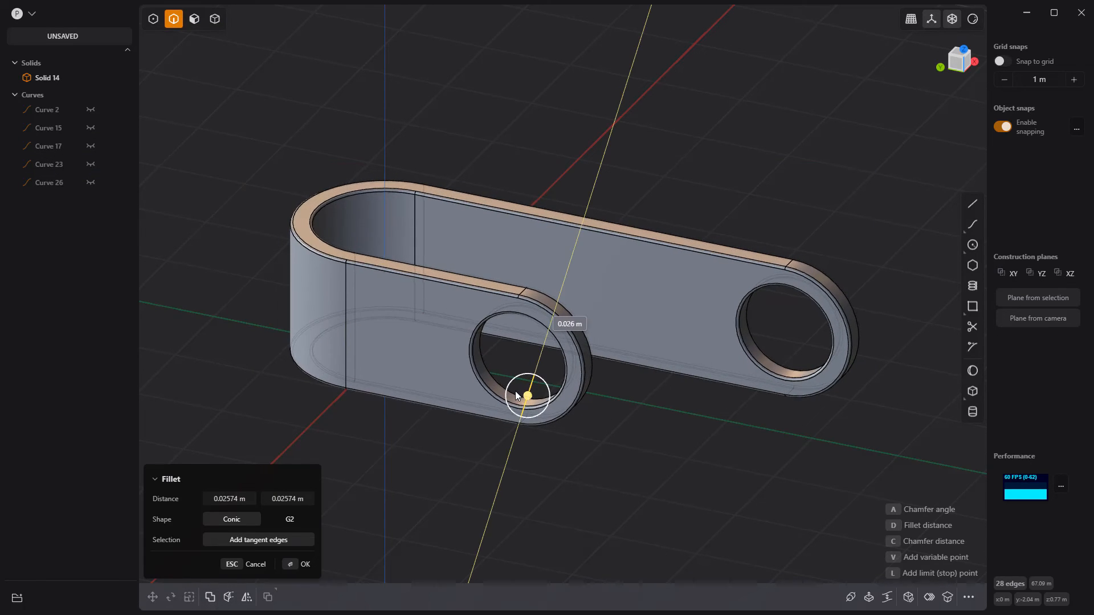